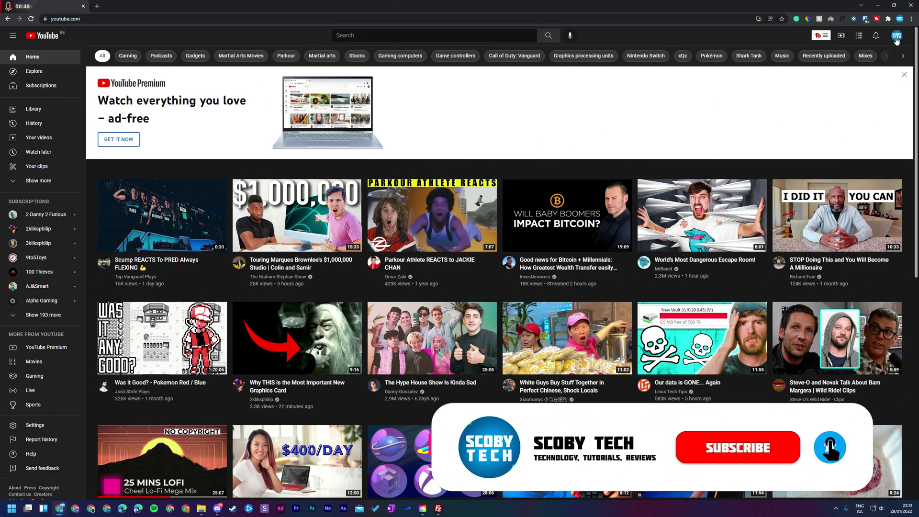
Step: Open YouTube Settings from the profile avatar's account menu
scroll(down, 3)
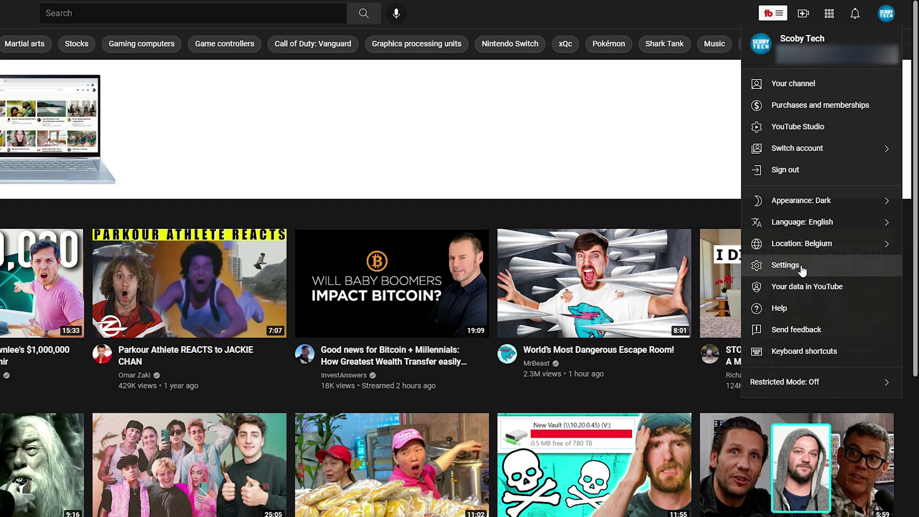
click(785, 265)
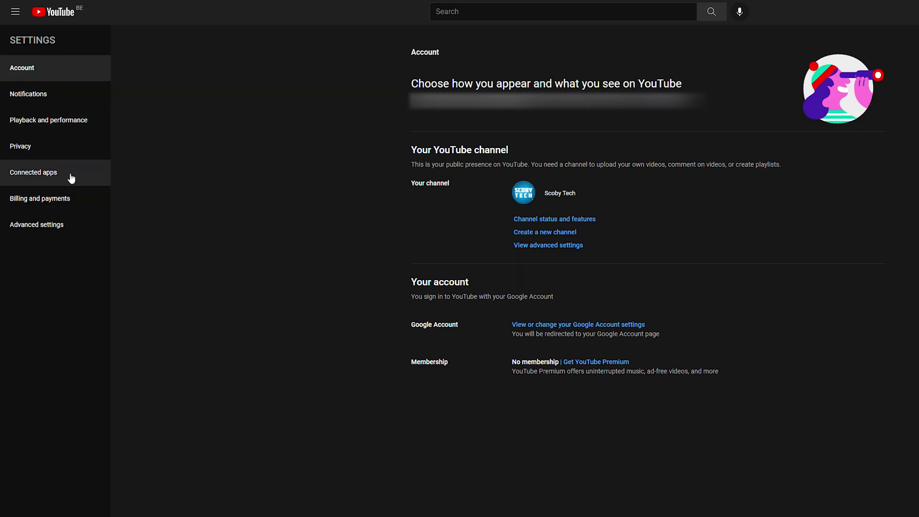
Step: Switch to the Connected apps settings and scroll through the game services
click(33, 172)
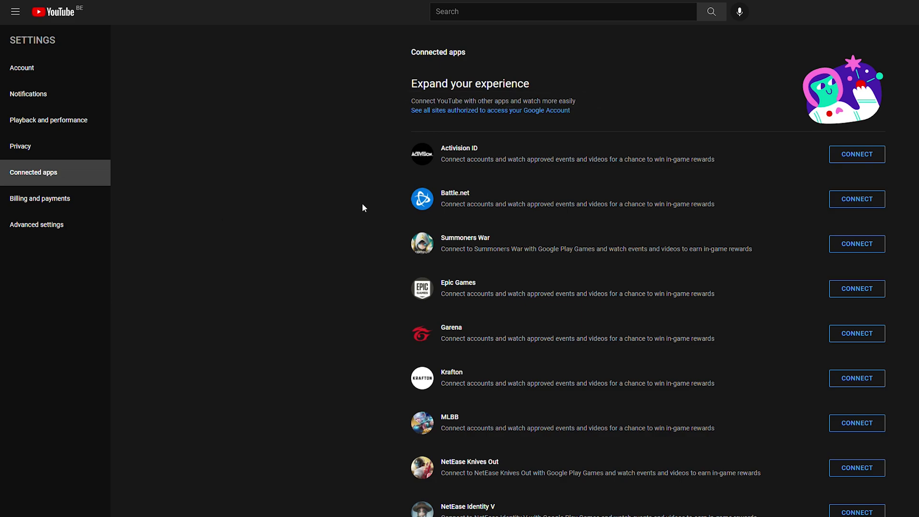
scroll(down, 3)
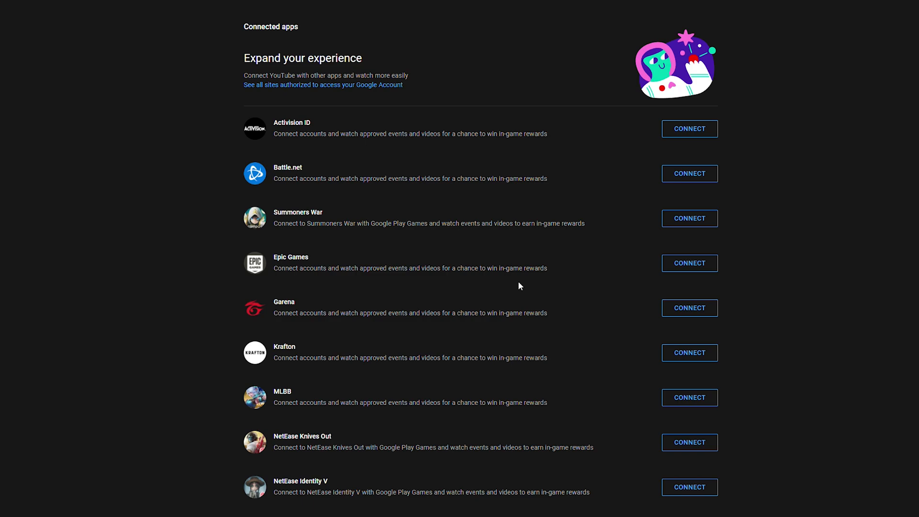
Step: Connect Epic Games, confirm the connection and continue to the Epic Games sign-in
click(689, 263)
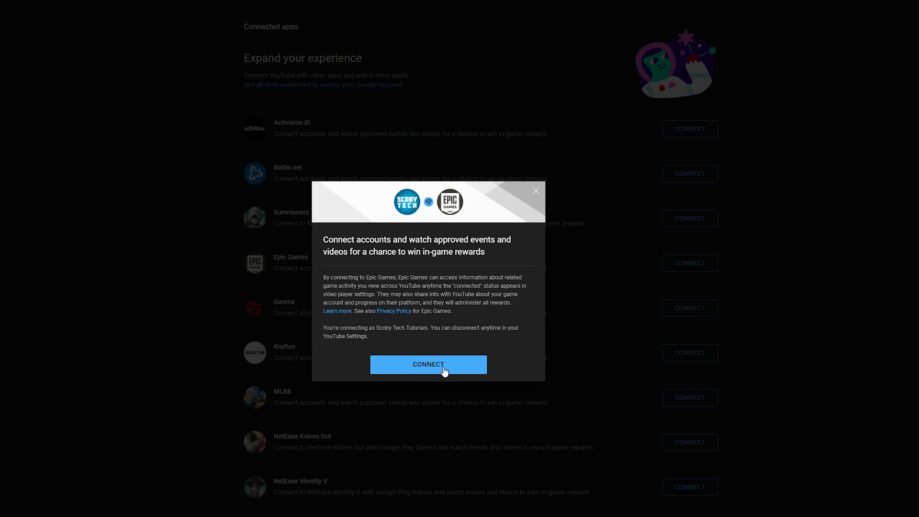
click(428, 365)
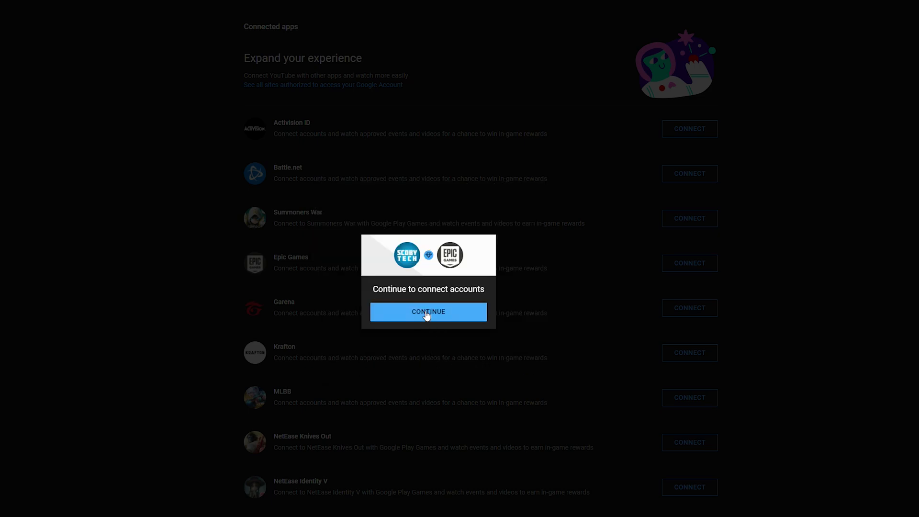
click(427, 311)
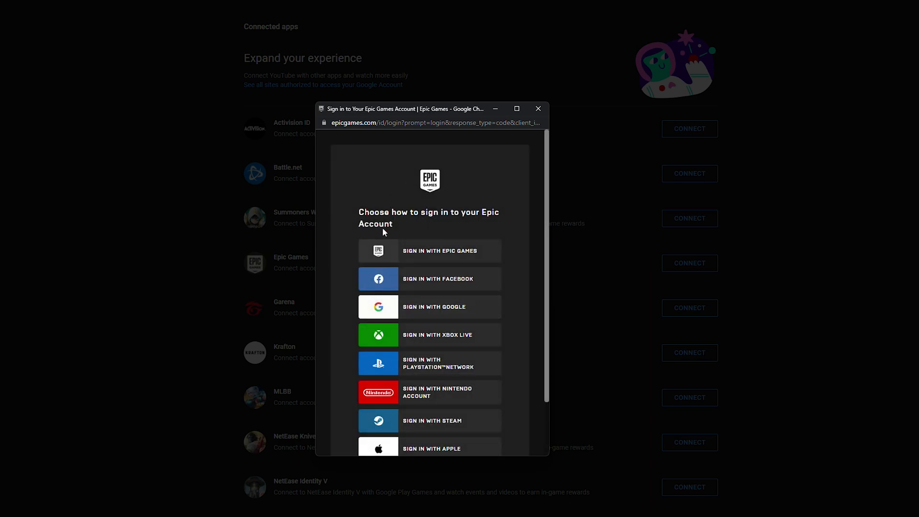
Step: Sign in with an Epic Games account on the Epic login form
scroll(down, 3)
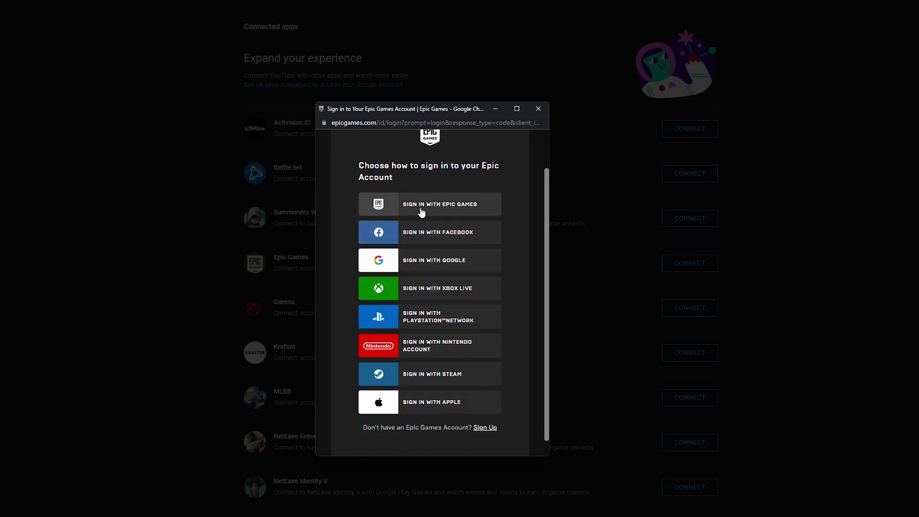
click(429, 204)
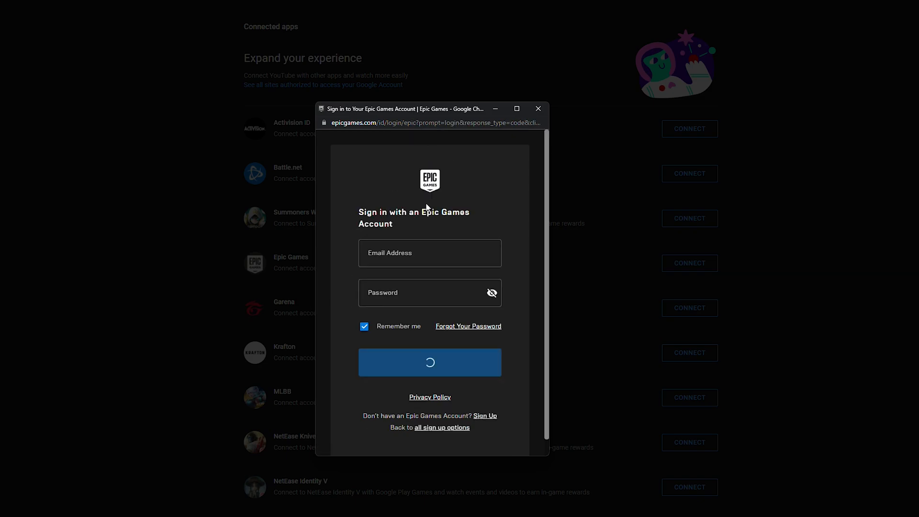
click(430, 361)
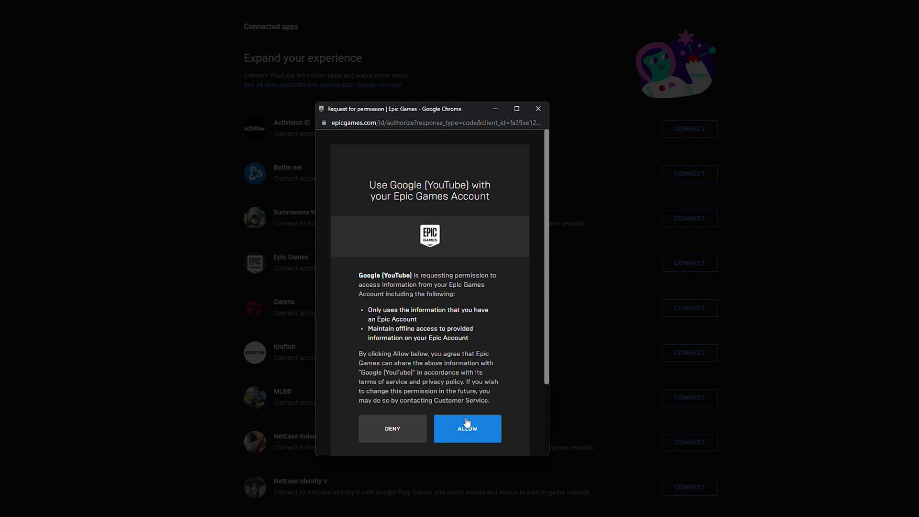
mouse_move(406, 329)
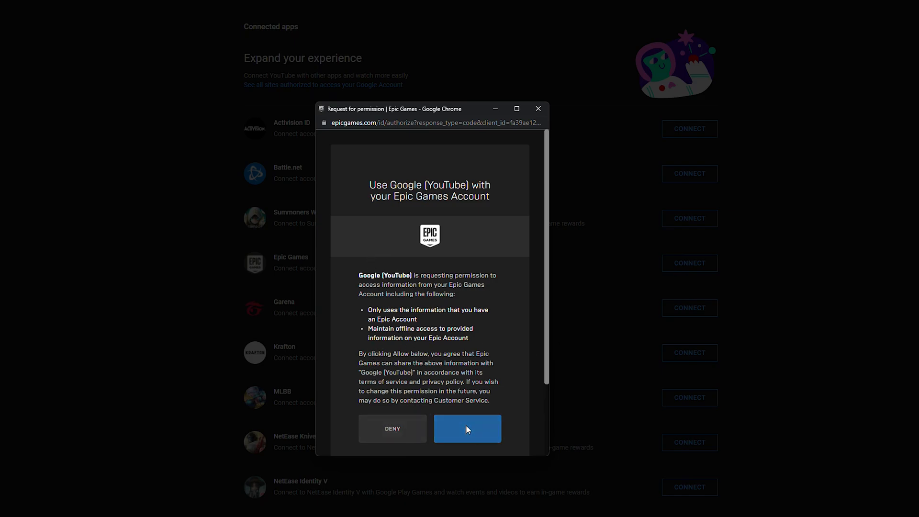
Step: Allow YouTube access to the Epic Games account and dismiss the Accounts connected message
click(467, 428)
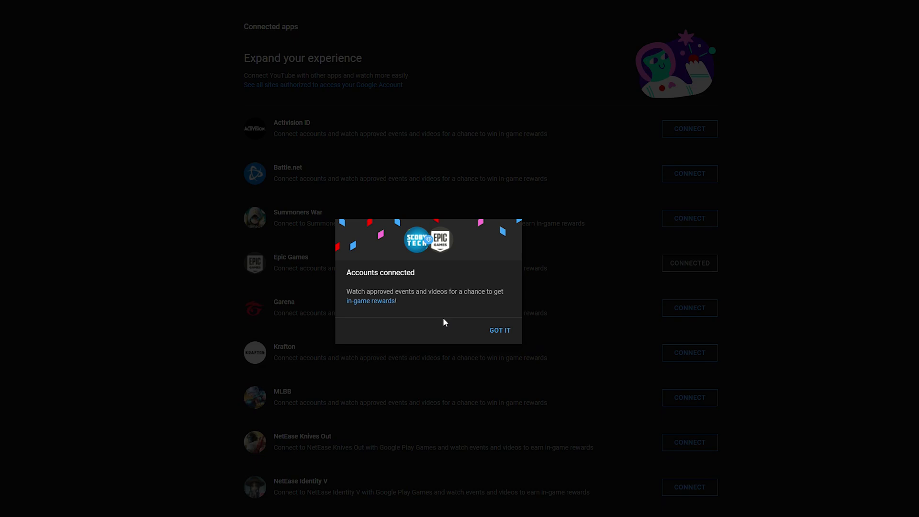
mouse_move(444, 313)
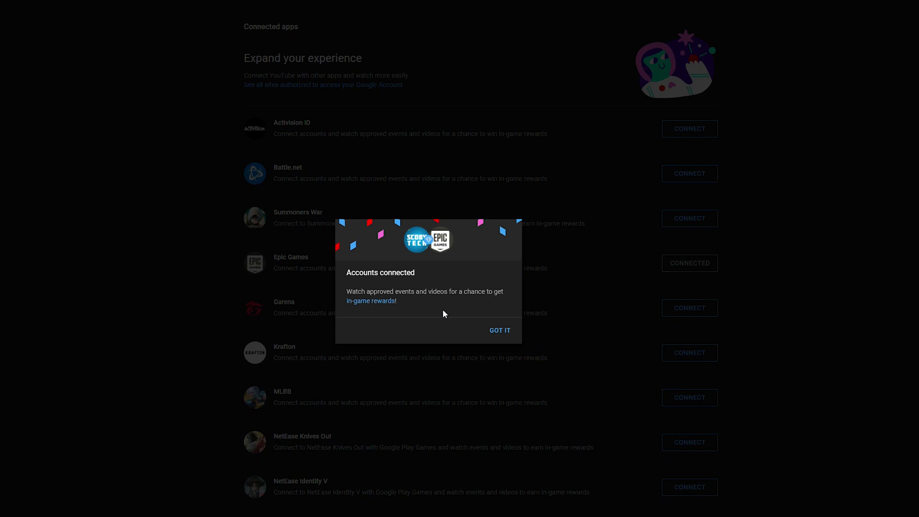
click(499, 330)
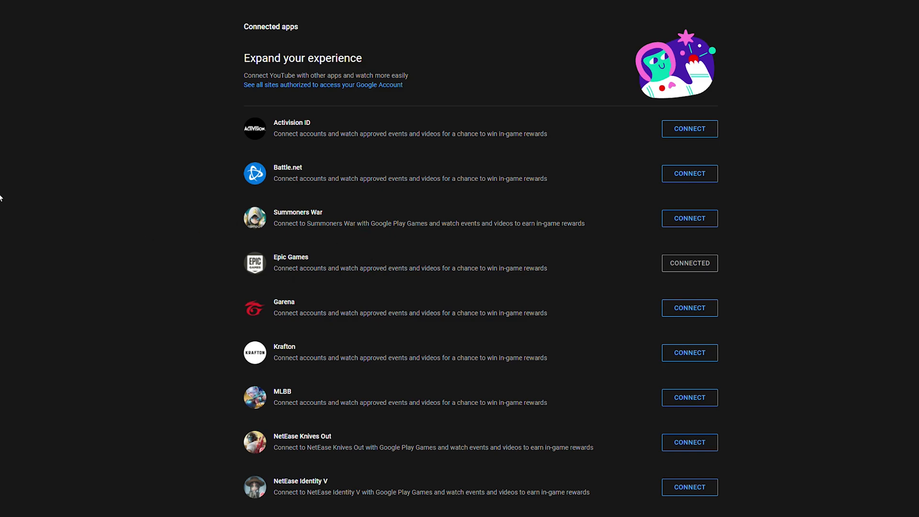
mouse_move(664, 277)
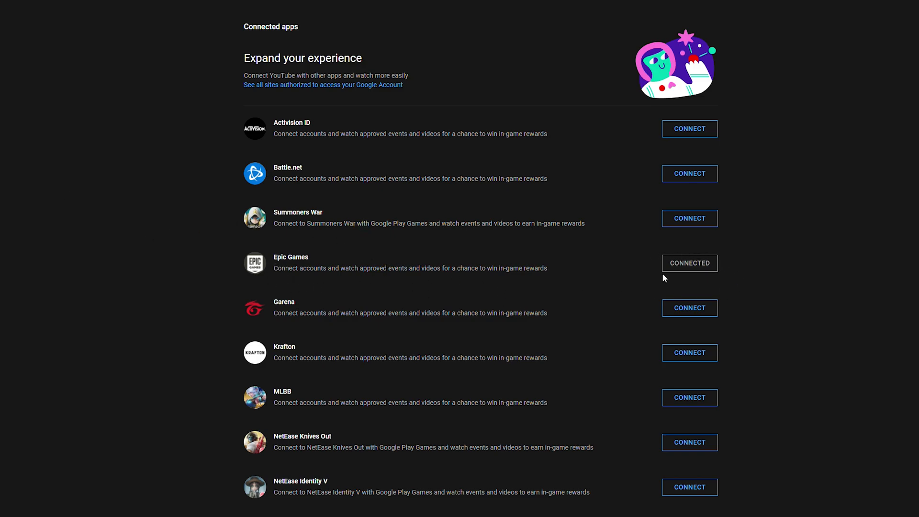
mouse_move(295, 240)
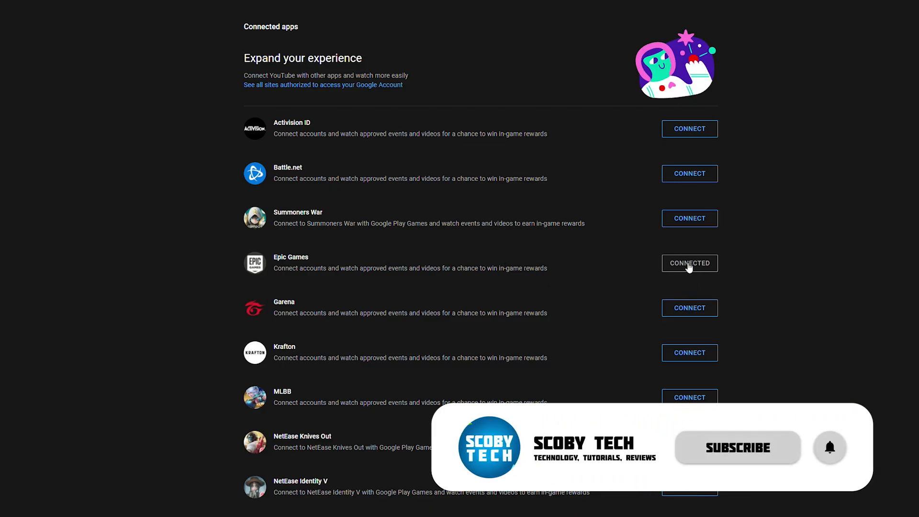
Step: Open the CONNECTED Epic Games entry to show its DISCONNECT option
click(689, 263)
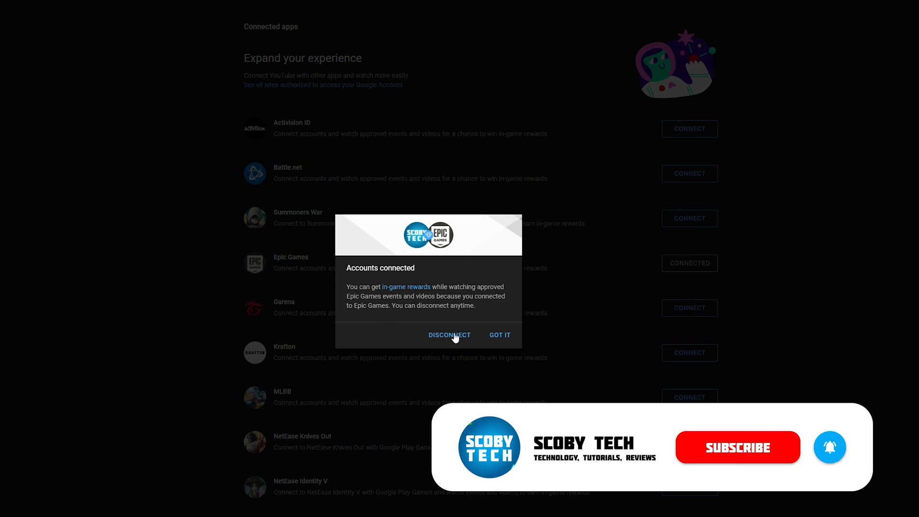